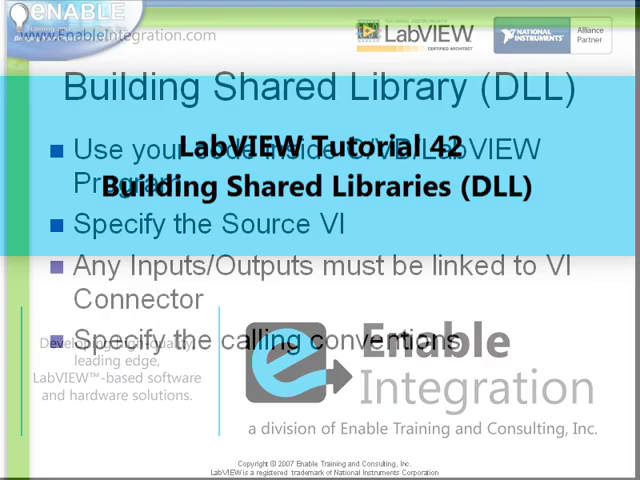
# Step: Create a new VI under My Computer and bring up the new Untitled 2 VI
pyautogui.rightClick(144, 150)
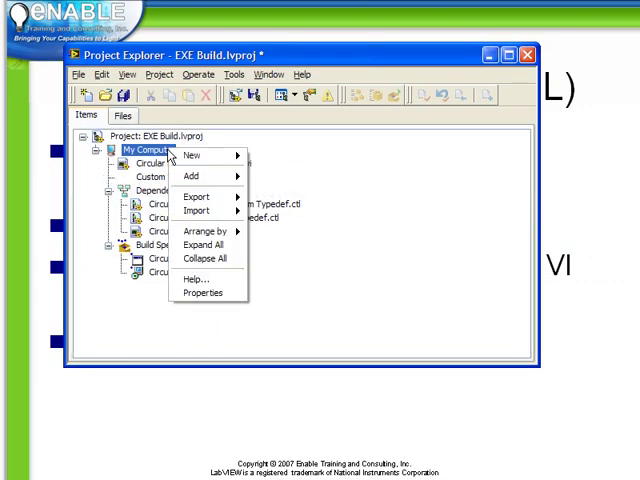
pyautogui.moveTo(204, 156)
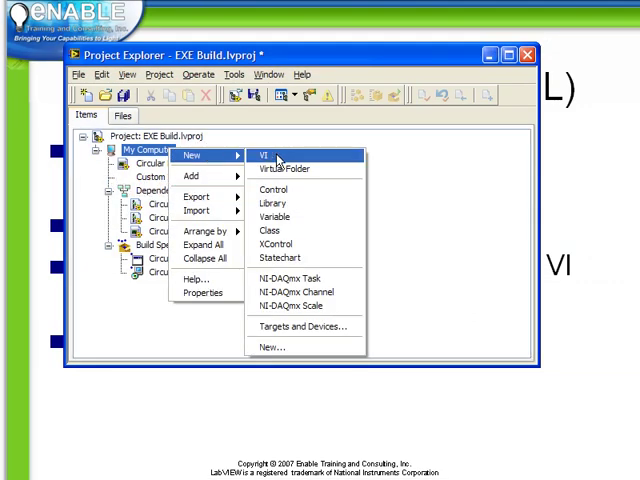
pyautogui.click(274, 156)
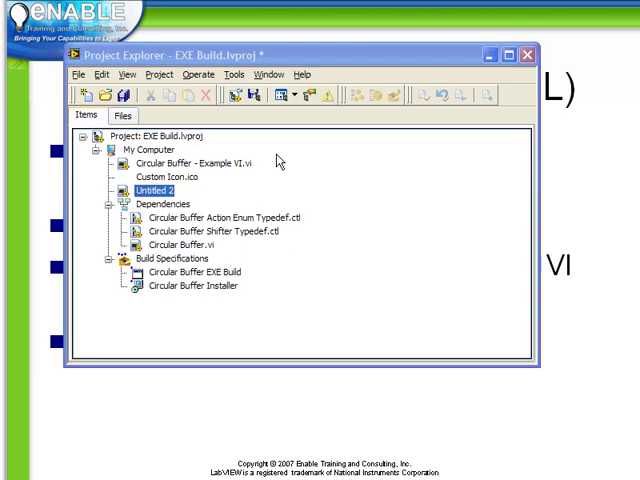
pyautogui.doubleClick(150, 188)
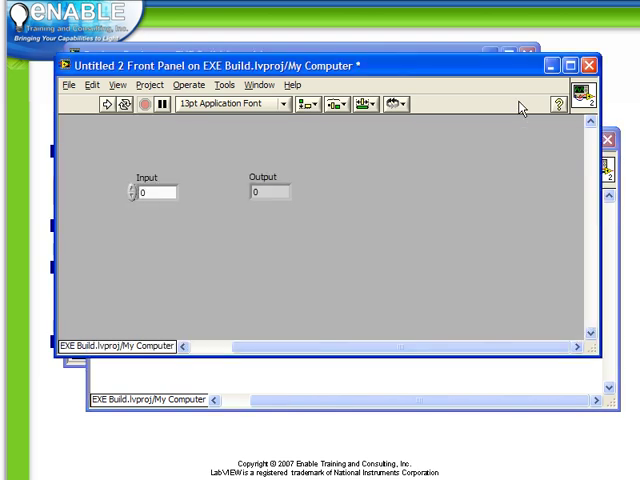
# Step: Show the VI's connector and link the Output indicator to a connector terminal
pyautogui.rightClick(580, 102)
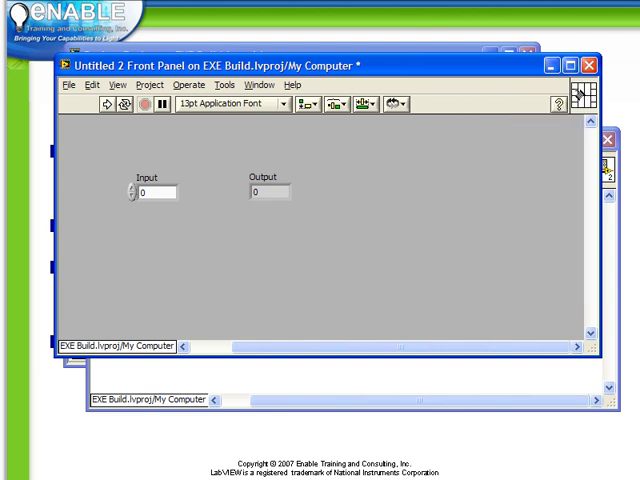
pyautogui.click(160, 190)
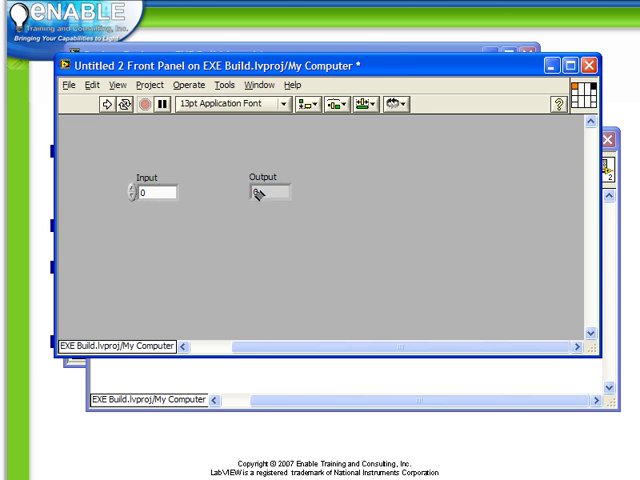
pyautogui.click(264, 192)
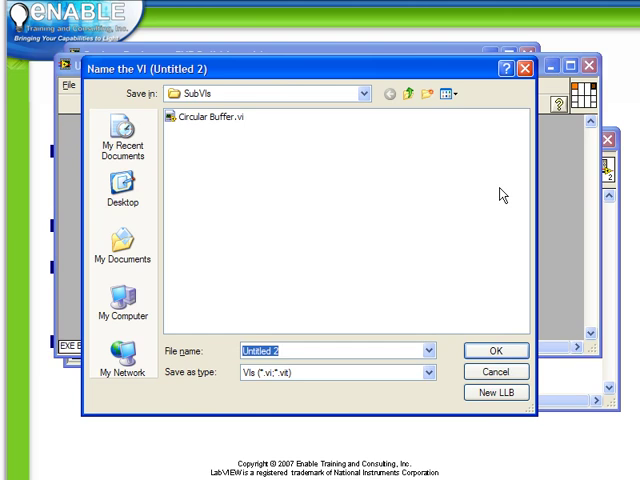
# Step: Save the VI as Increment in the SubVIs folder and select Increment.vi in the project tree
pyautogui.write('Increment')
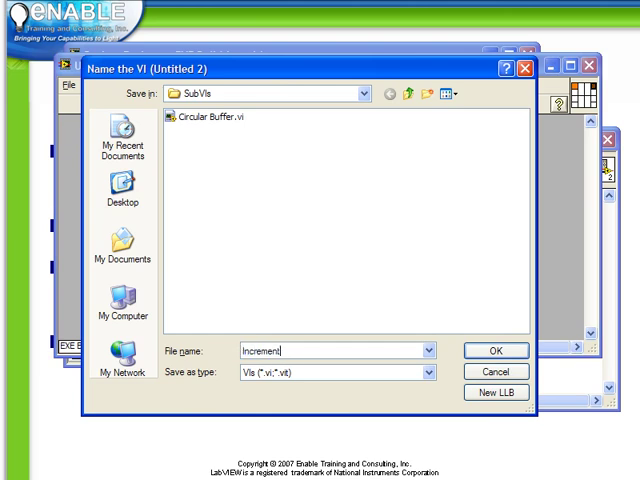
pyautogui.click(496, 350)
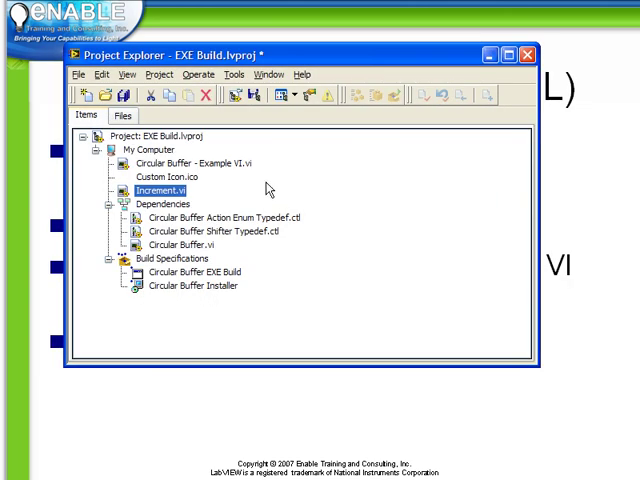
pyautogui.click(160, 188)
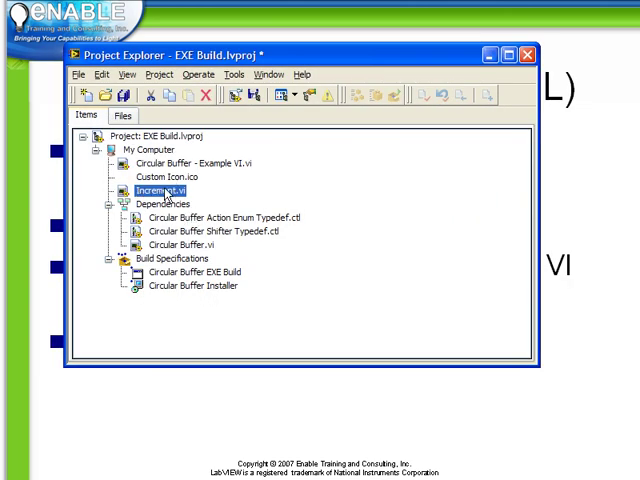
pyautogui.moveTo(170, 200)
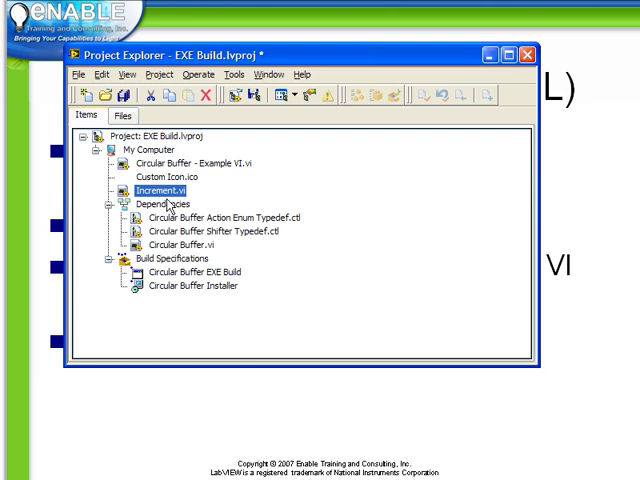
# Step: Create a Shared Library (DLL) build specification and choose Increment.vi as its exported source file
pyautogui.rightClick(160, 268)
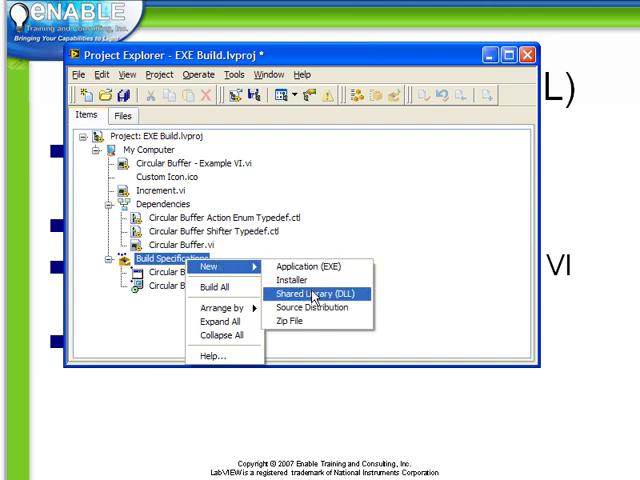
pyautogui.click(312, 292)
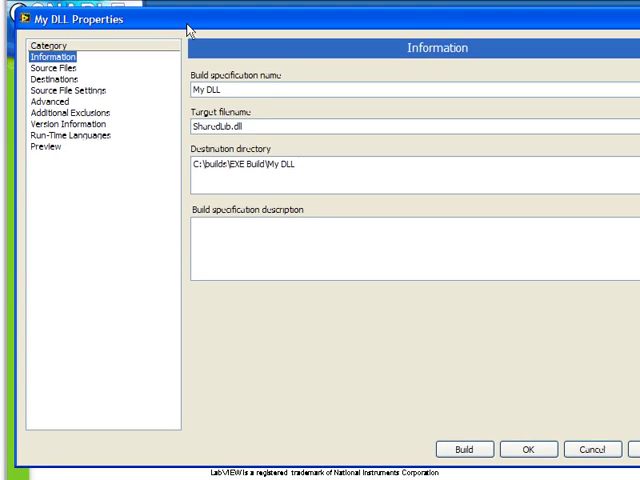
pyautogui.moveTo(184, 88)
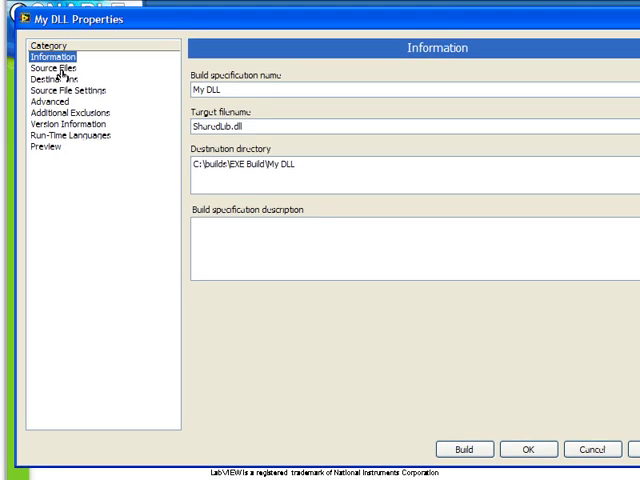
pyautogui.click(60, 66)
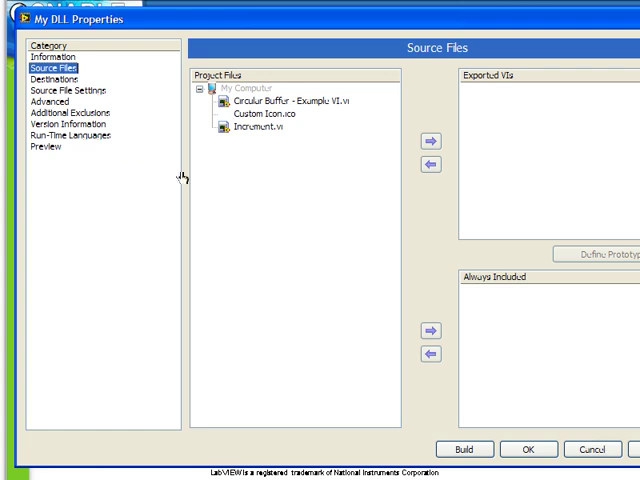
pyautogui.click(256, 136)
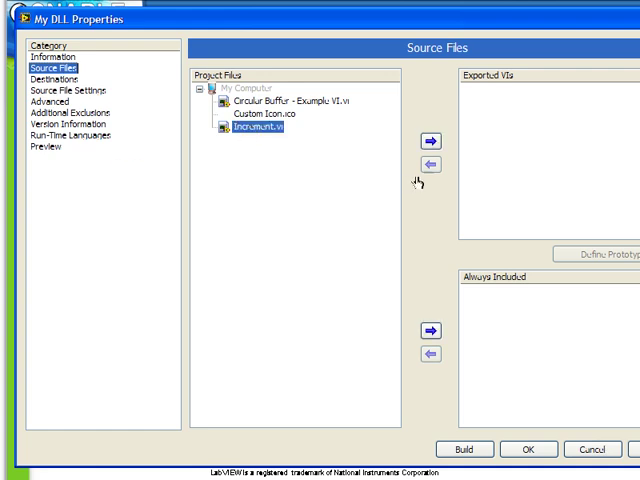
pyautogui.moveTo(424, 140)
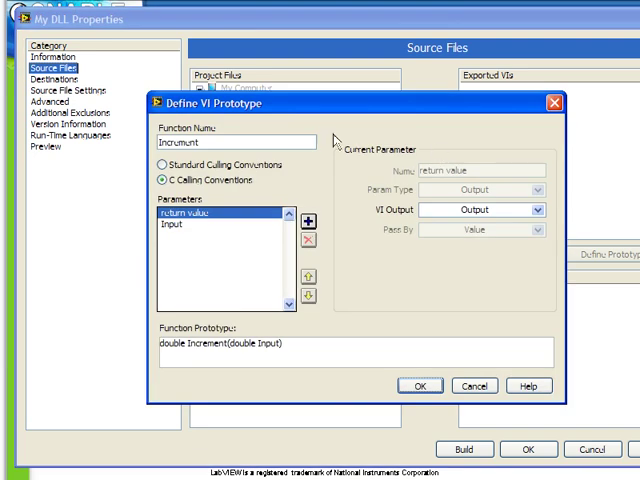
pyautogui.moveTo(140, 204)
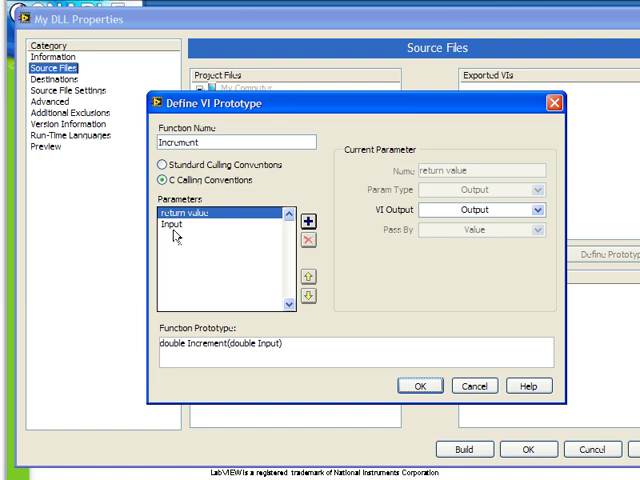
# Step: Review the Input parameter and return value of the Increment prototype
pyautogui.click(184, 232)
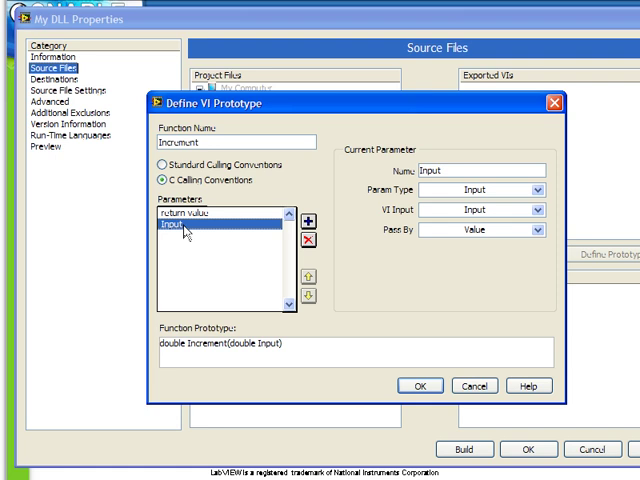
pyautogui.click(200, 216)
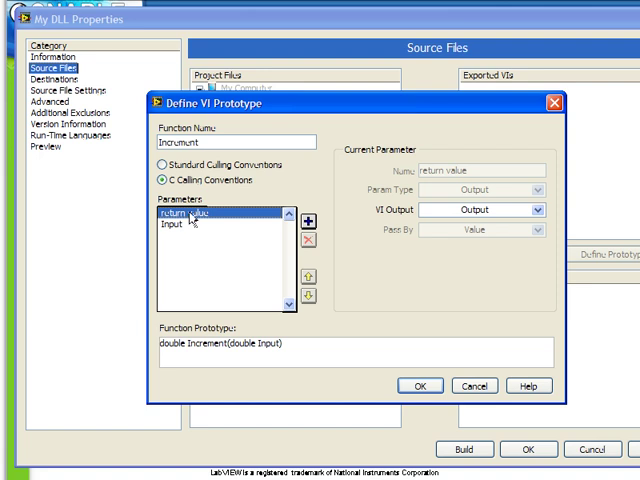
pyautogui.moveTo(430, 214)
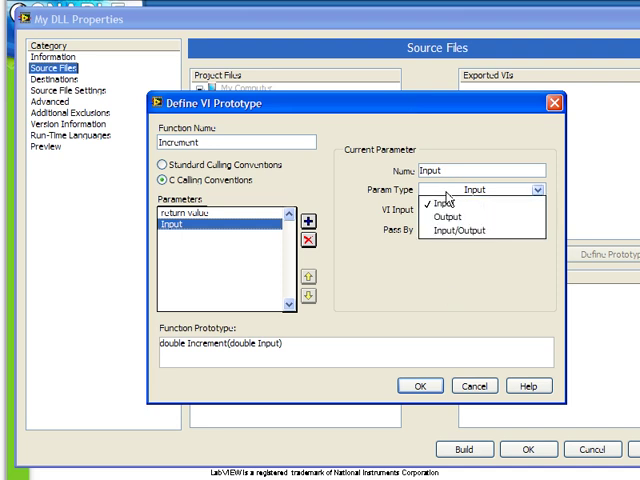
pyautogui.moveTo(450, 218)
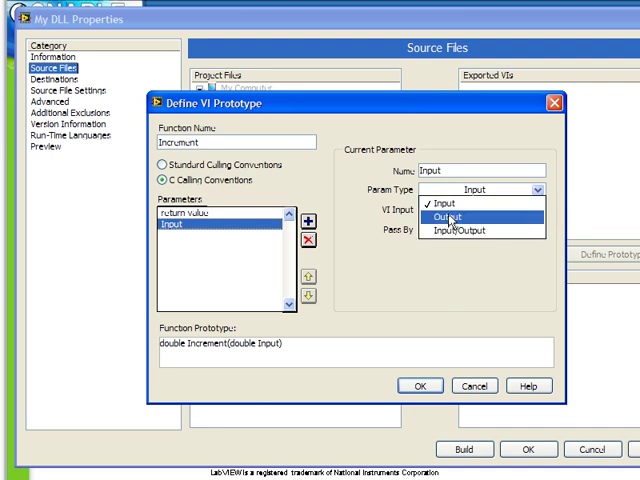
# Step: Keep Input's type and passing, settle on C calling conventions, and accept double Increment(double Input)
pyautogui.click(452, 200)
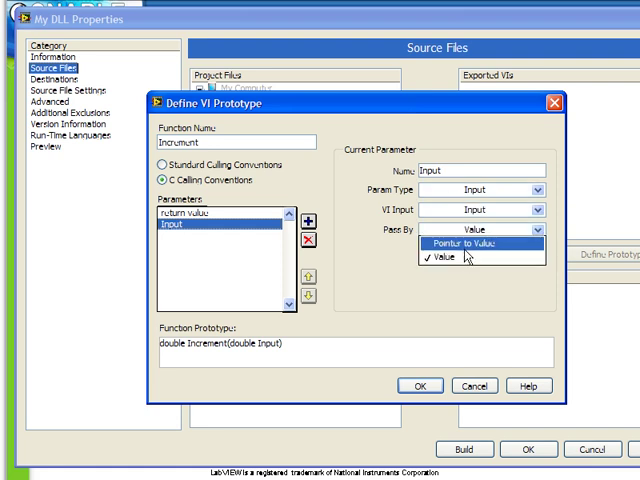
pyautogui.click(440, 258)
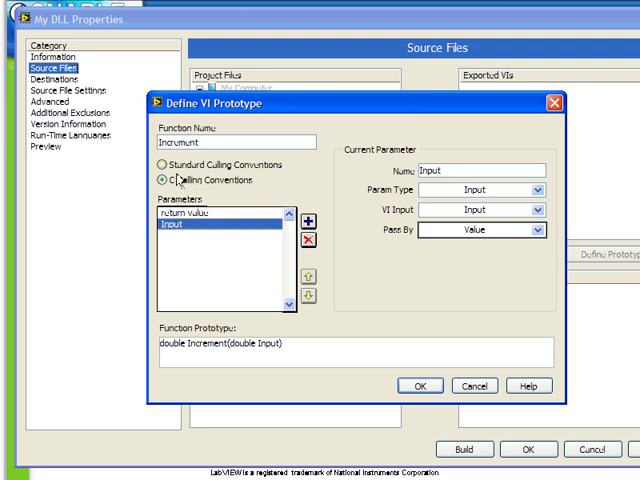
pyautogui.click(158, 162)
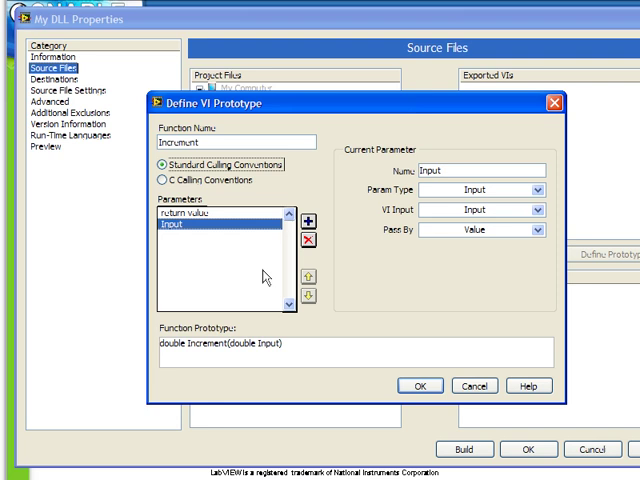
pyautogui.click(160, 180)
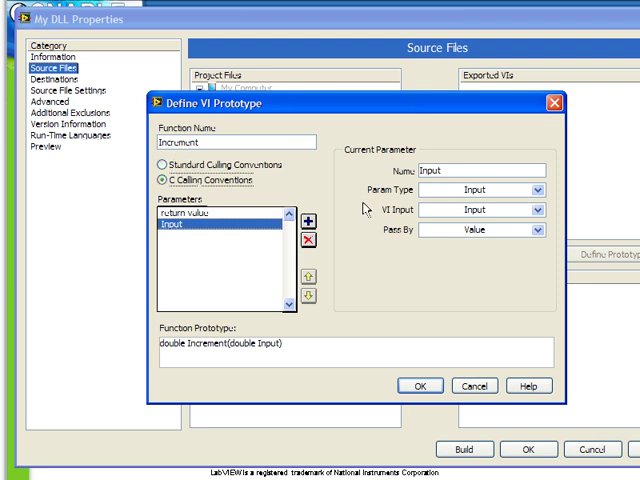
pyautogui.moveTo(388, 160)
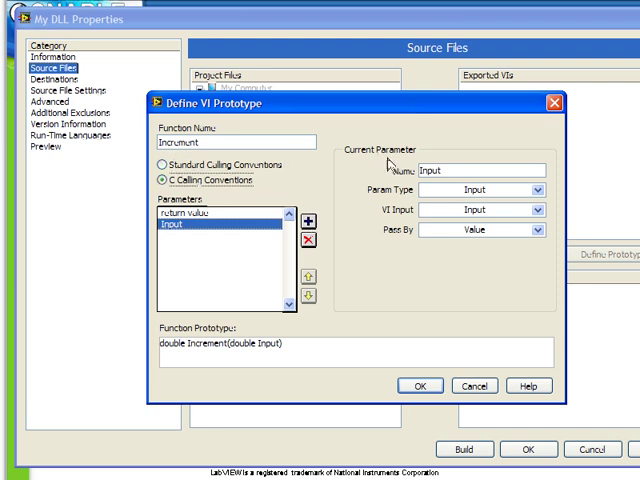
pyautogui.moveTo(356, 176)
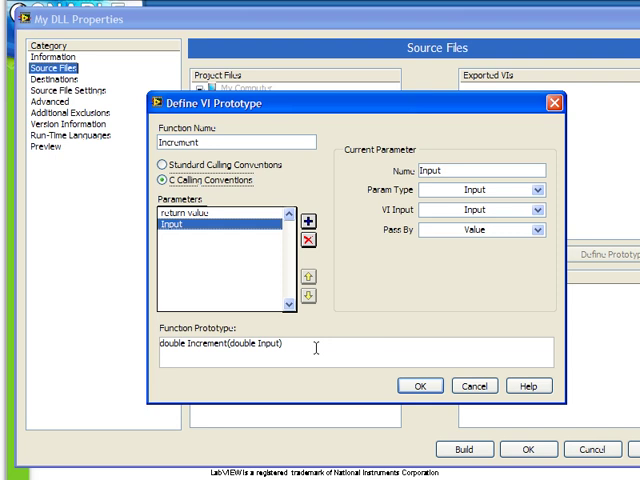
pyautogui.click(420, 386)
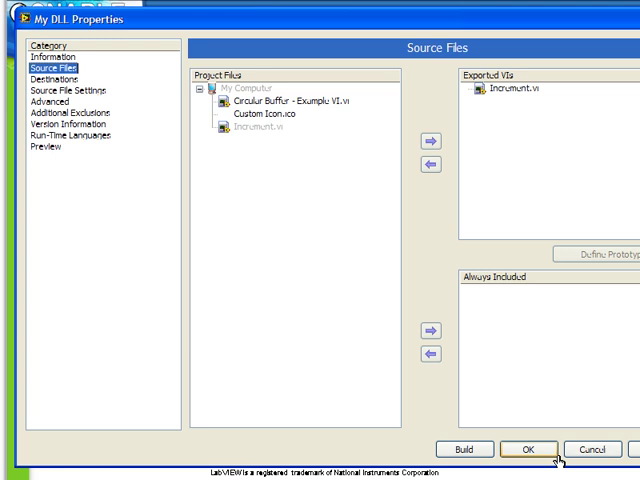
# Step: Look through Destinations, Source File Settings, Additional Exclusions, Run-Time Languages and Preview, ending on Destinations
pyautogui.click(56, 90)
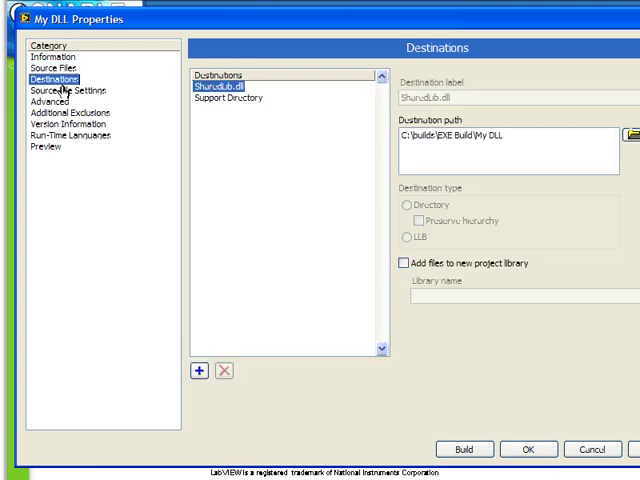
pyautogui.click(68, 88)
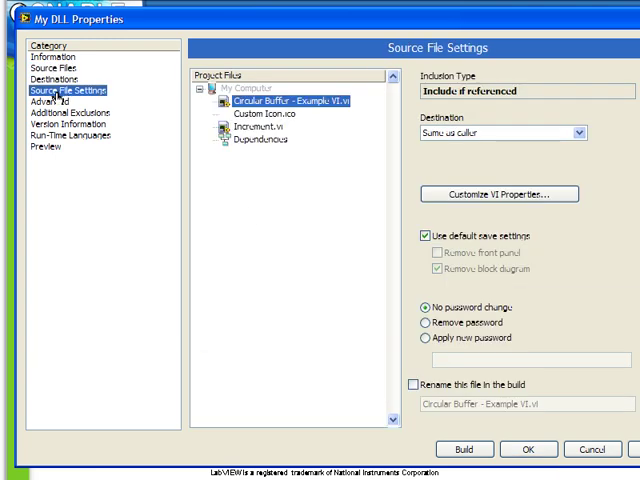
pyautogui.click(64, 112)
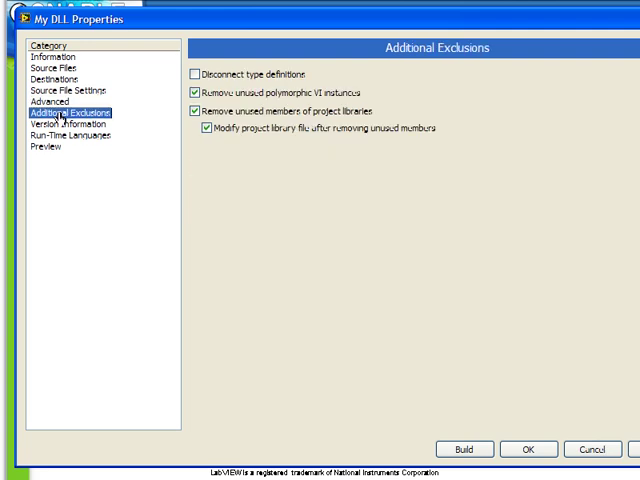
pyautogui.click(72, 138)
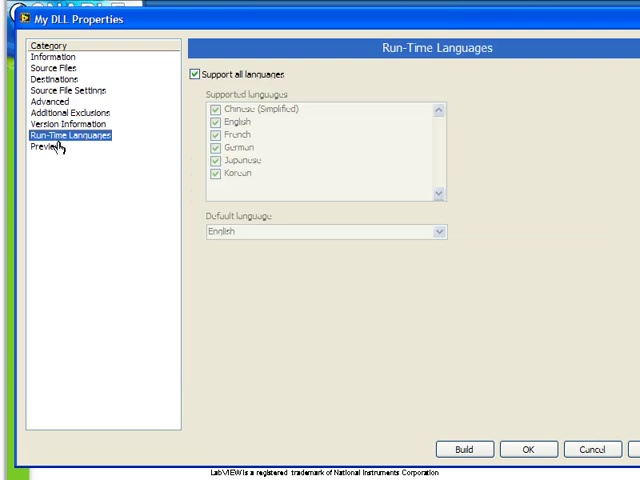
pyautogui.click(44, 144)
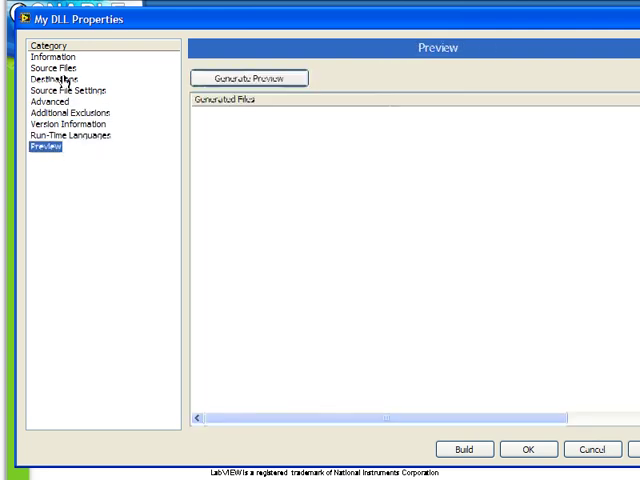
pyautogui.click(60, 78)
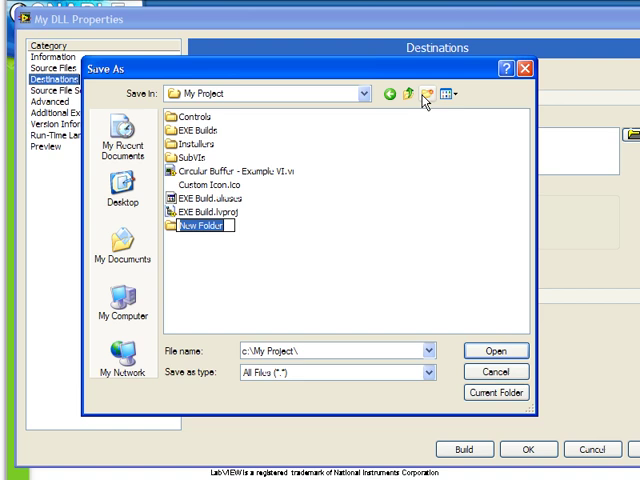
# Step: Make a new DLL Build folder in My Project the DLL's destination
pyautogui.write('DLL Bu')
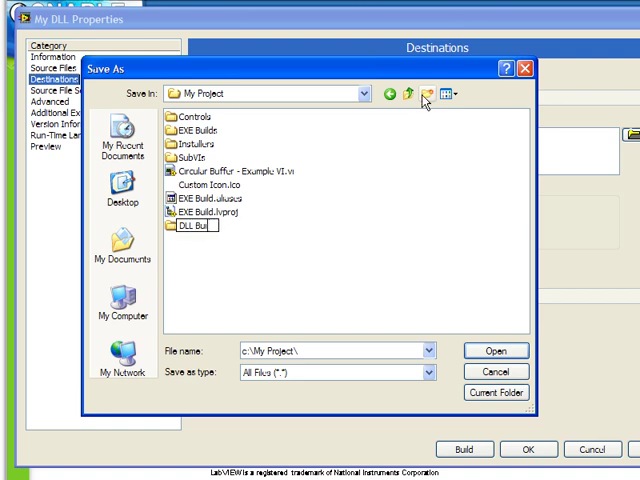
pyautogui.doubleClick(200, 226)
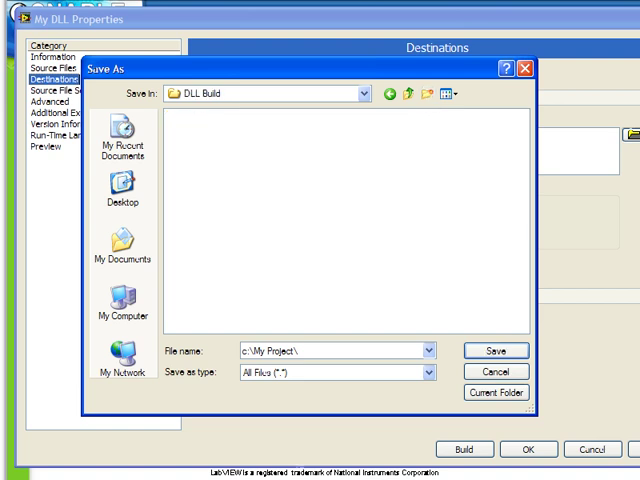
pyautogui.click(494, 348)
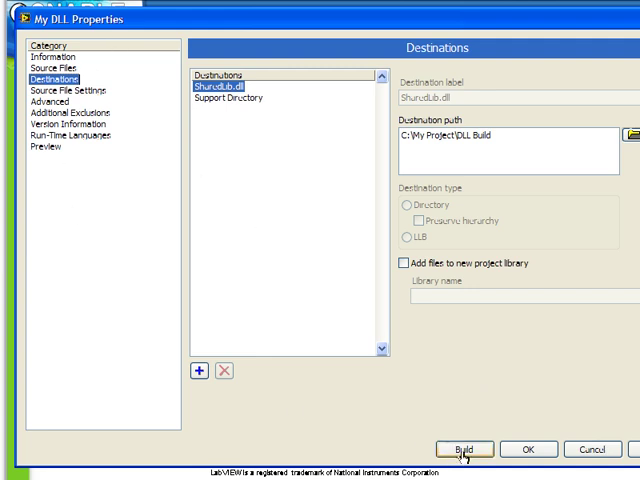
# Step: Build the My DLL shared library and close the completed build report
pyautogui.click(464, 448)
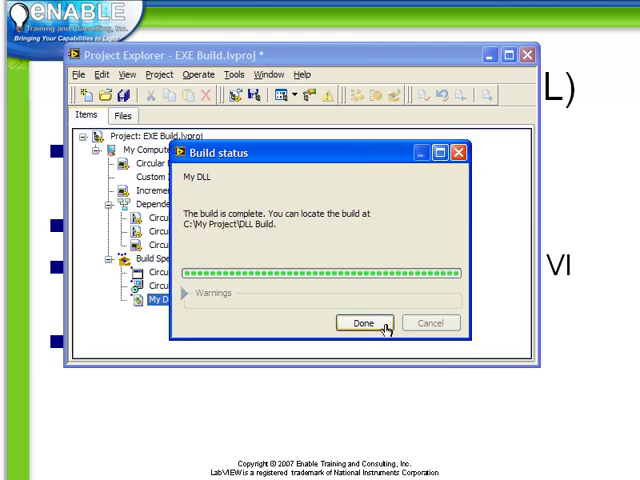
pyautogui.click(362, 324)
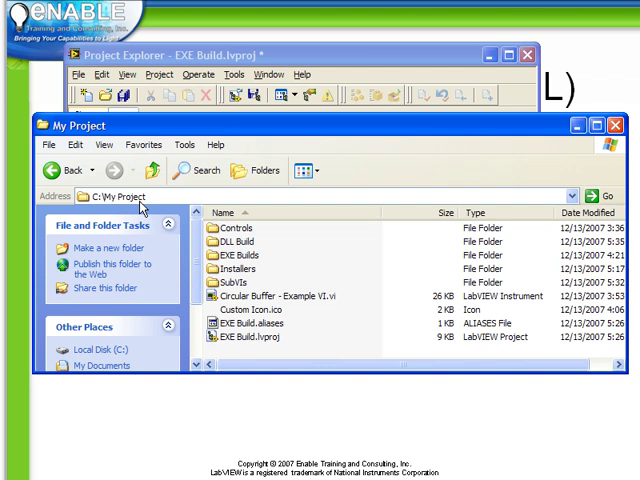
# Step: Open the DLL Build folder showing SharedLib.dll, SharedLib.h and SharedLib.lib
pyautogui.doubleClick(236, 240)
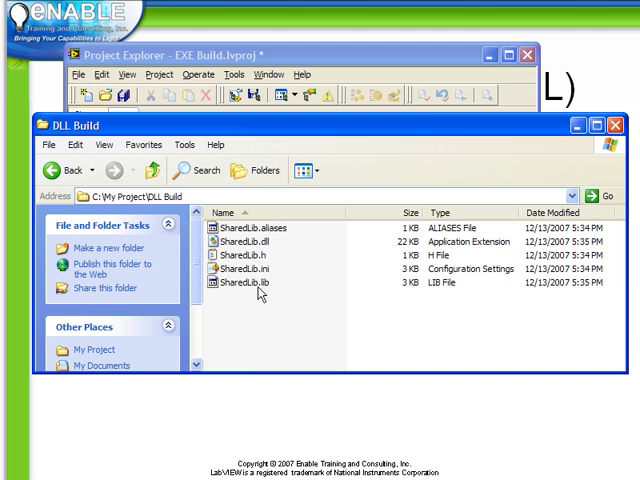
pyautogui.moveTo(250, 282)
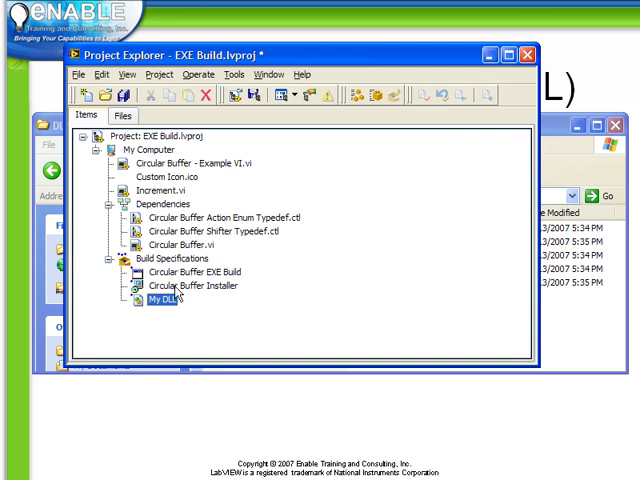
# Step: Open the Circular Buffer Installer's properties at Source Files, where My DLL is listed
pyautogui.rightClick(180, 284)
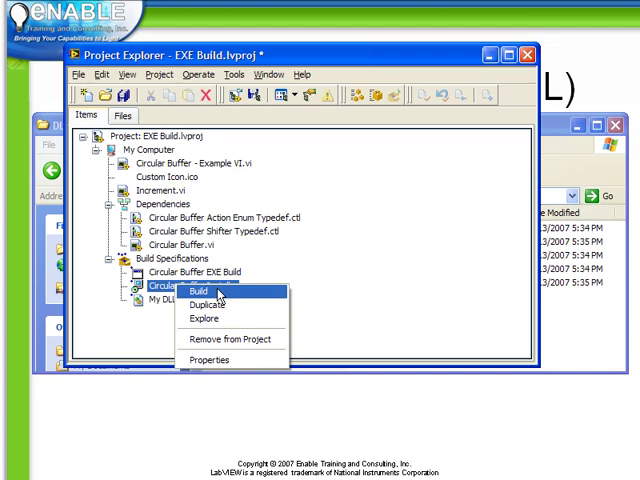
pyautogui.click(208, 360)
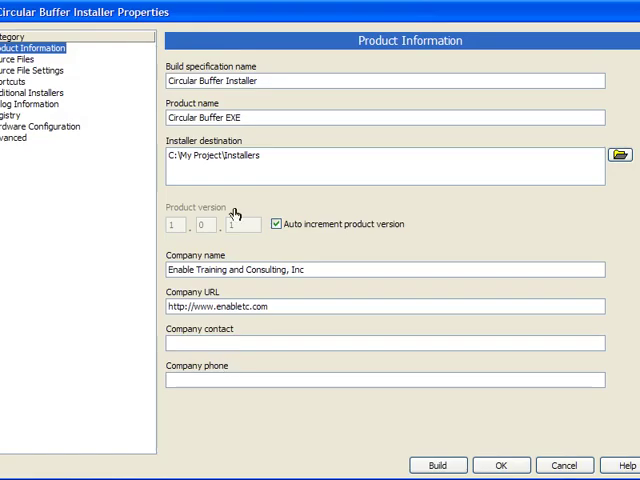
pyautogui.click(32, 56)
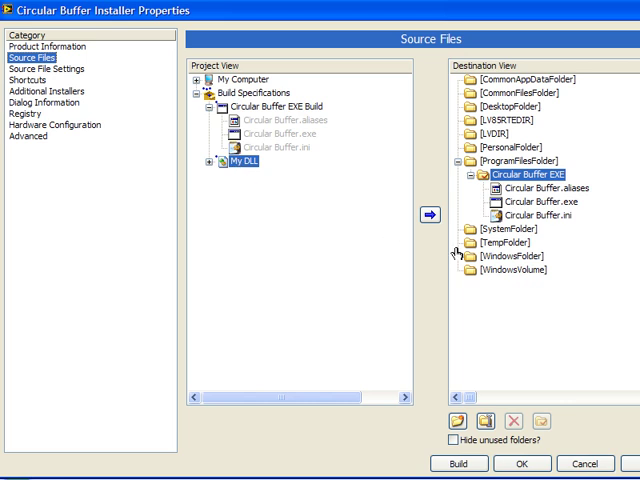
pyautogui.moveTo(470, 104)
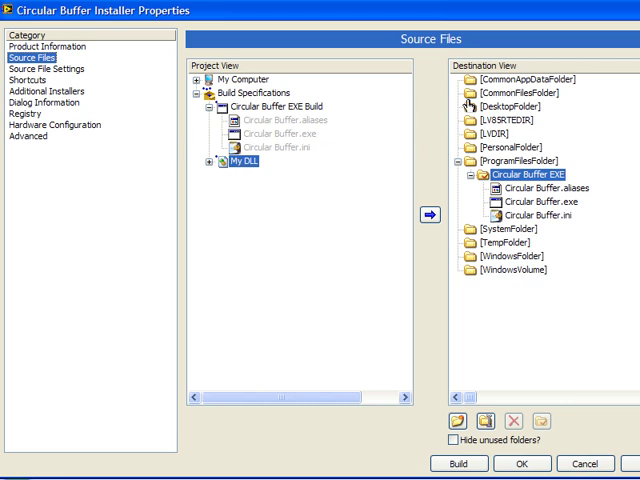